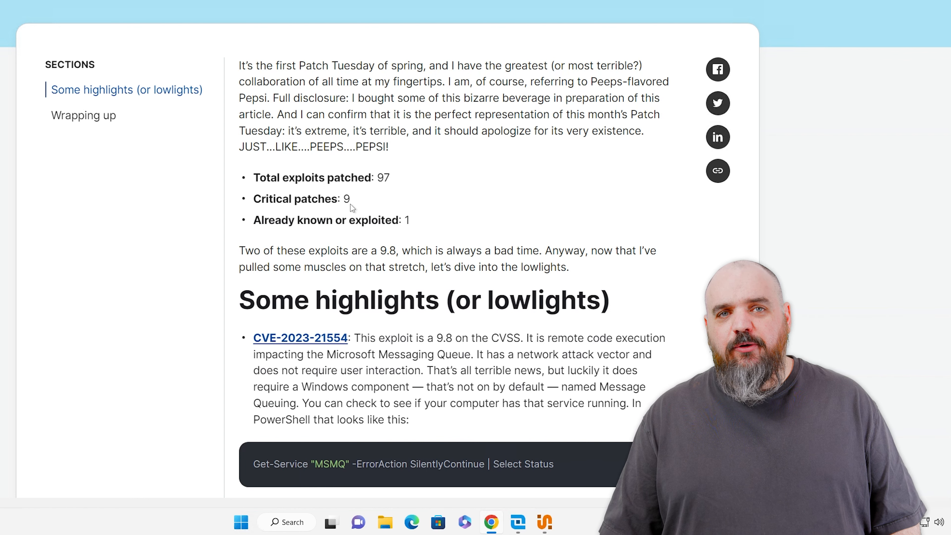
{"action": "mouse_move", "coordinate": [413, 227]}
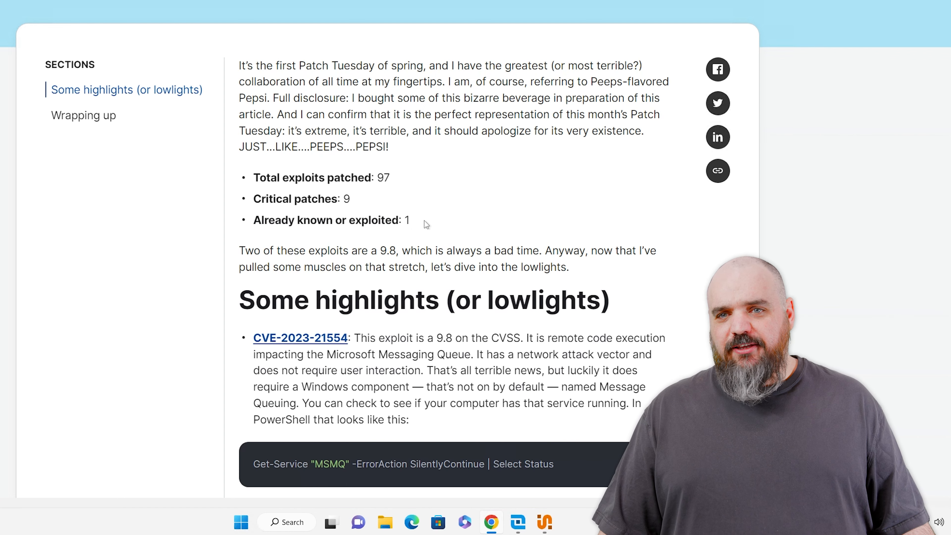
Create a new scan profile and name it 9.9s.
{"action": "scroll", "scroll_direction": "down", "scroll_amount": 3}
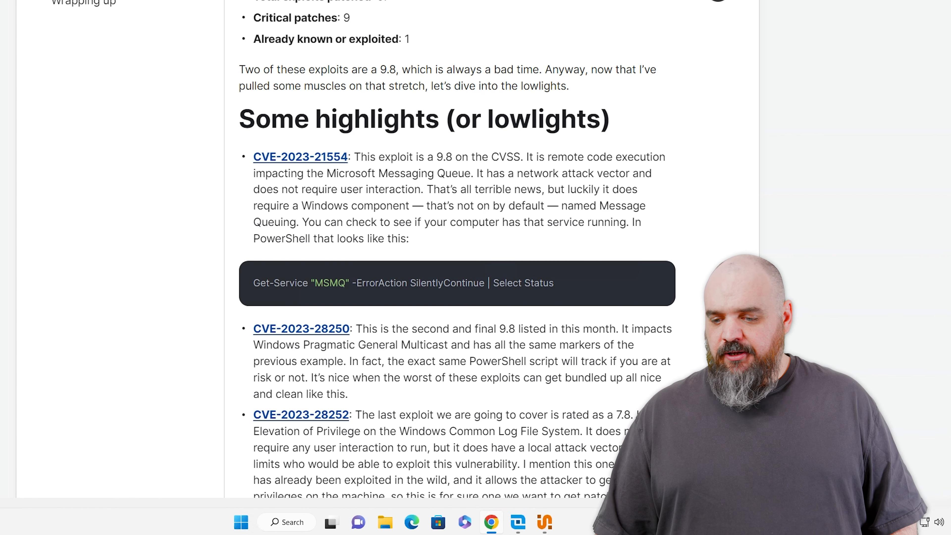
{"action": "scroll", "scroll_direction": "down", "scroll_amount": 3}
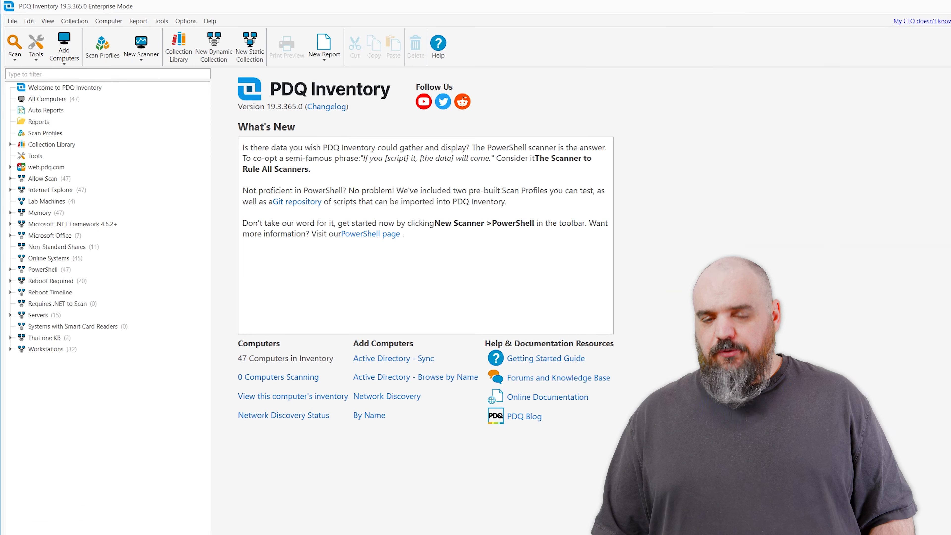
{"action": "mouse_move", "coordinate": [247, 329]}
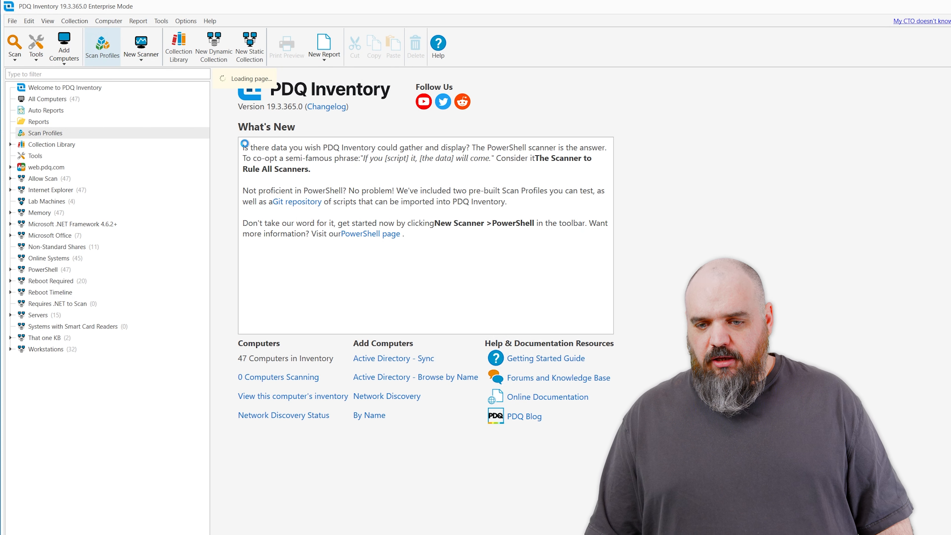
{"action": "left_click", "coordinate": [44, 133]}
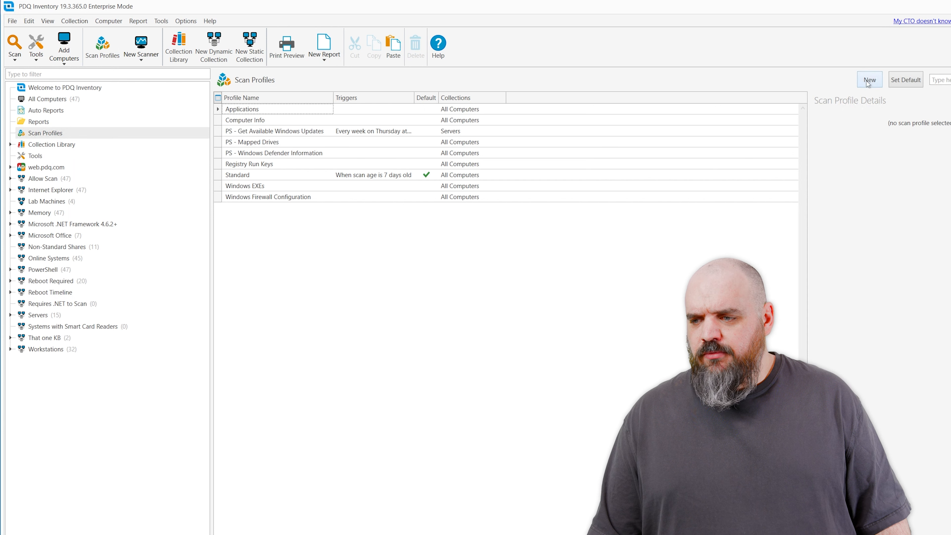
{"action": "left_click", "coordinate": [869, 79]}
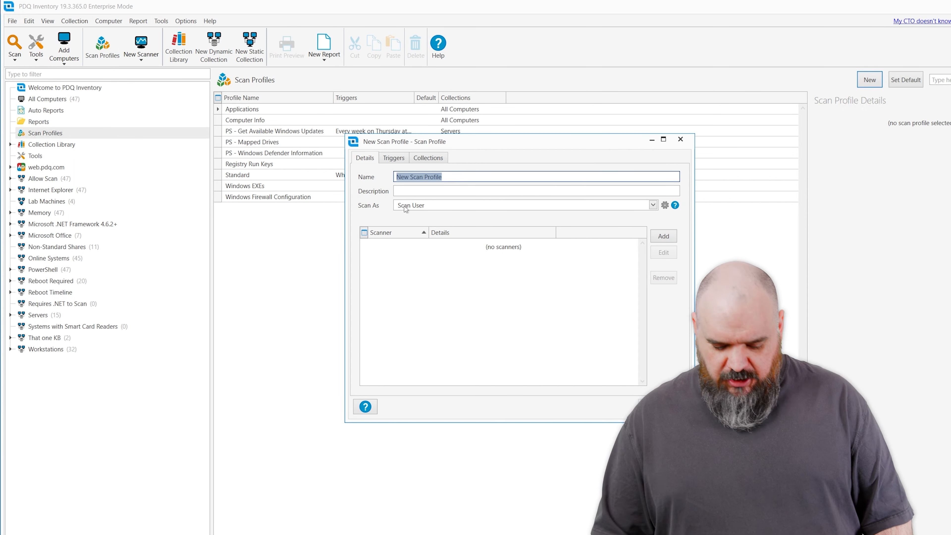
{"action": "type", "text": "9"}
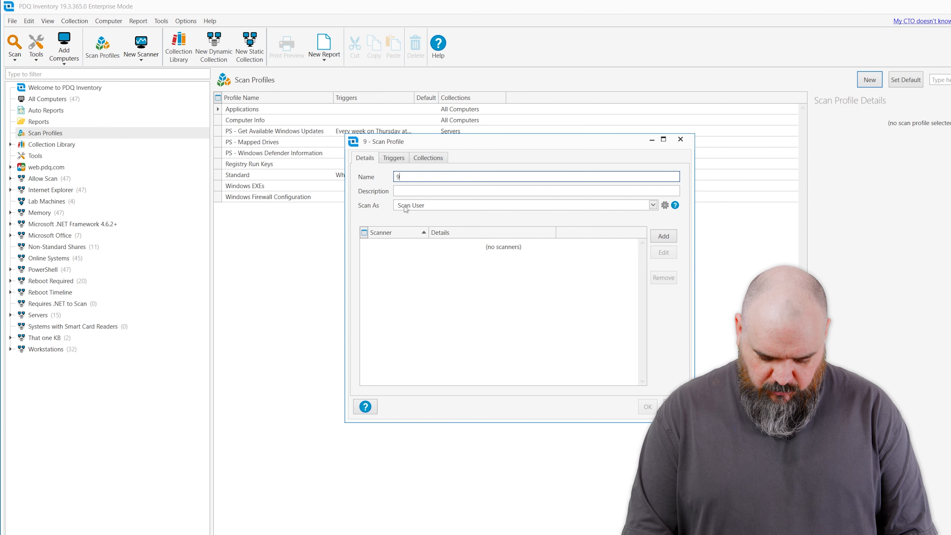
{"action": "type", "text": ".9s"}
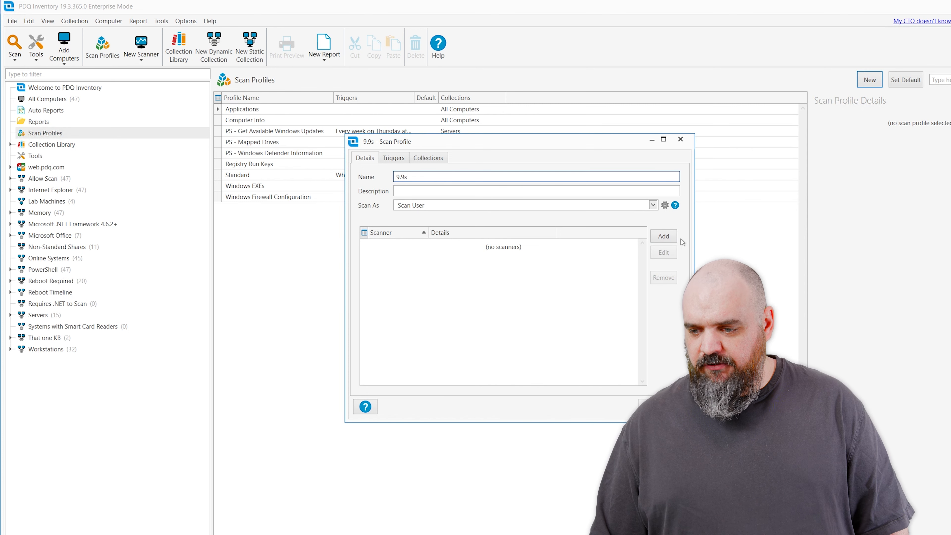
Begin adding a PowerShell scanner to the 9.9s profile.
{"action": "left_click", "coordinate": [663, 236]}
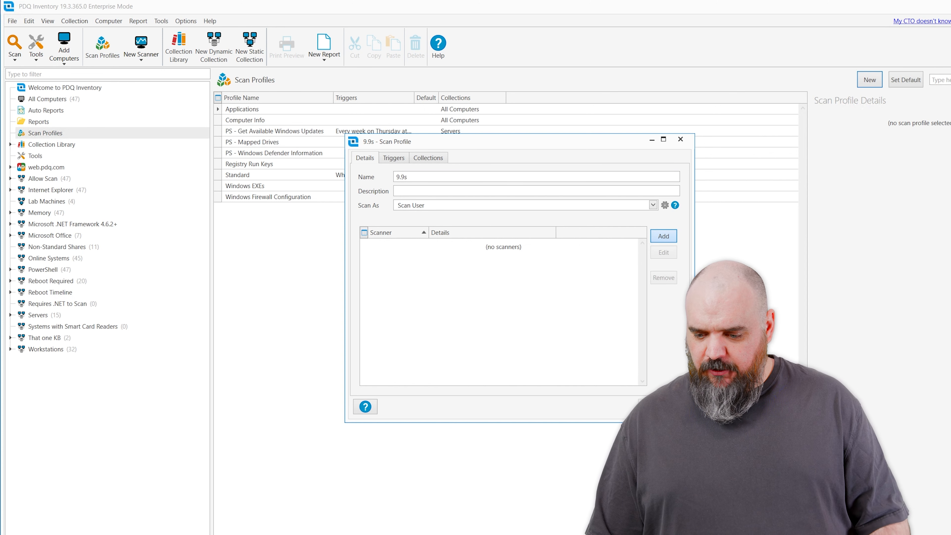
{"action": "left_click", "coordinate": [663, 236]}
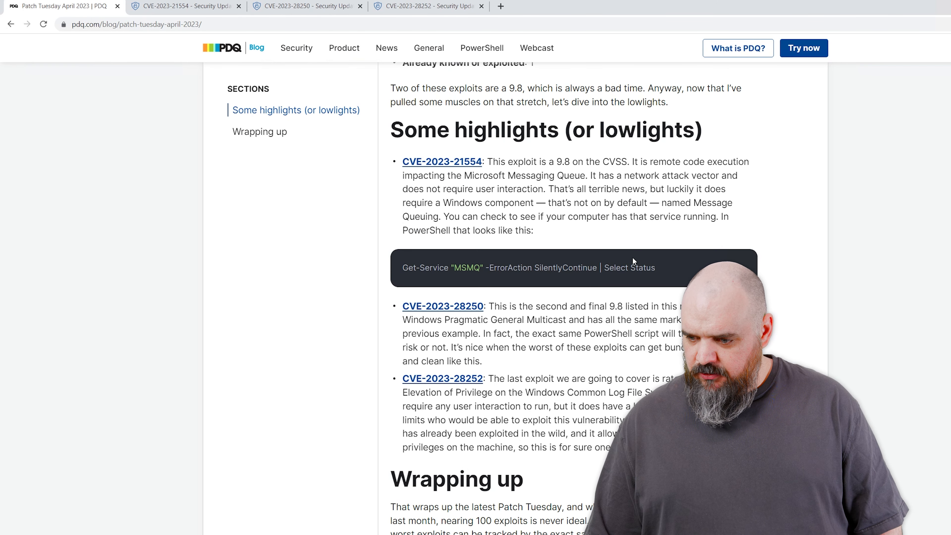
Add a script-based PowerShell scanner 'a' running the MSMQ Get-Service command and save the profile.
{"action": "triple_click", "coordinate": [528, 268]}
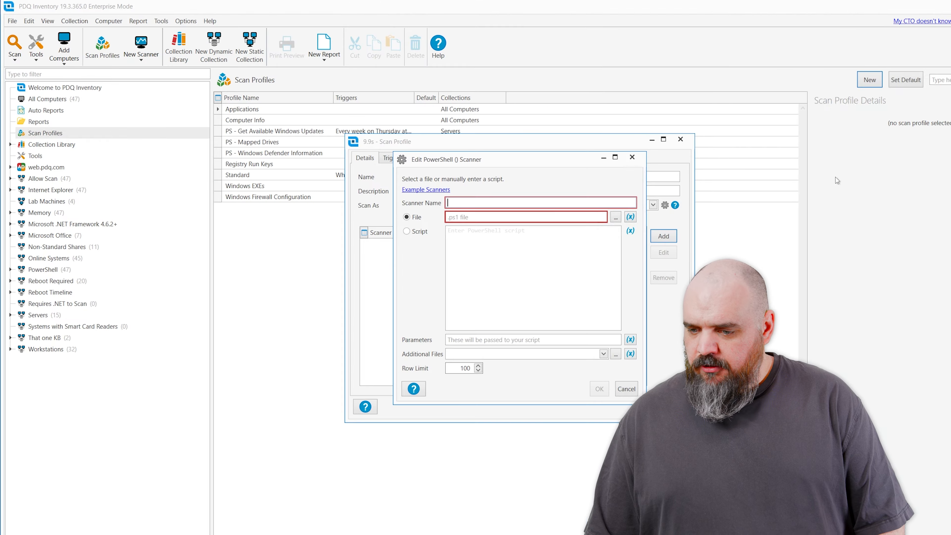
{"action": "left_click", "coordinate": [407, 231]}
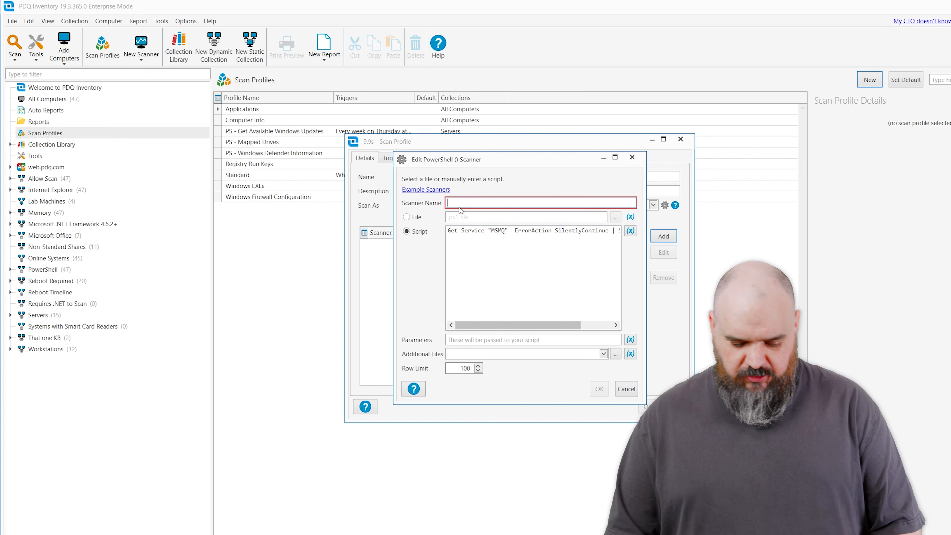
{"action": "type", "text": "a"}
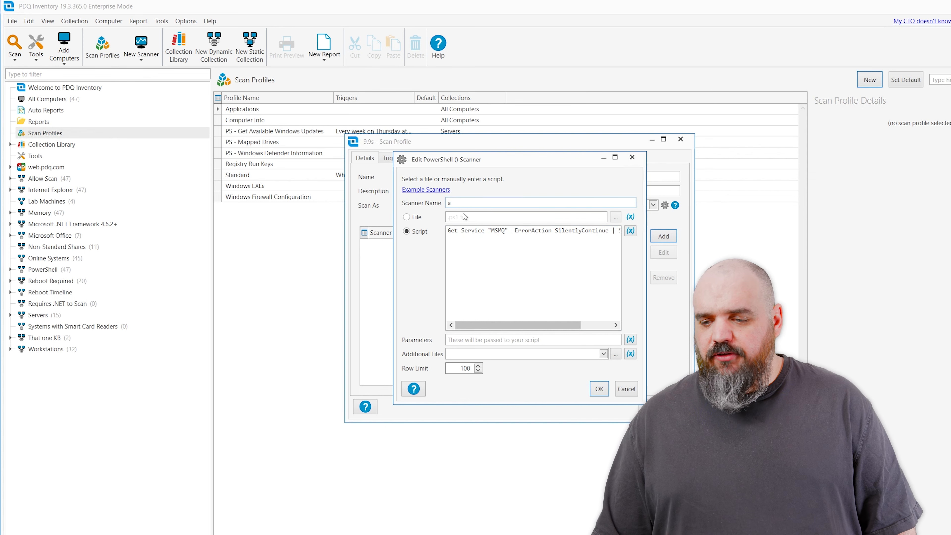
{"action": "left_click", "coordinate": [598, 389]}
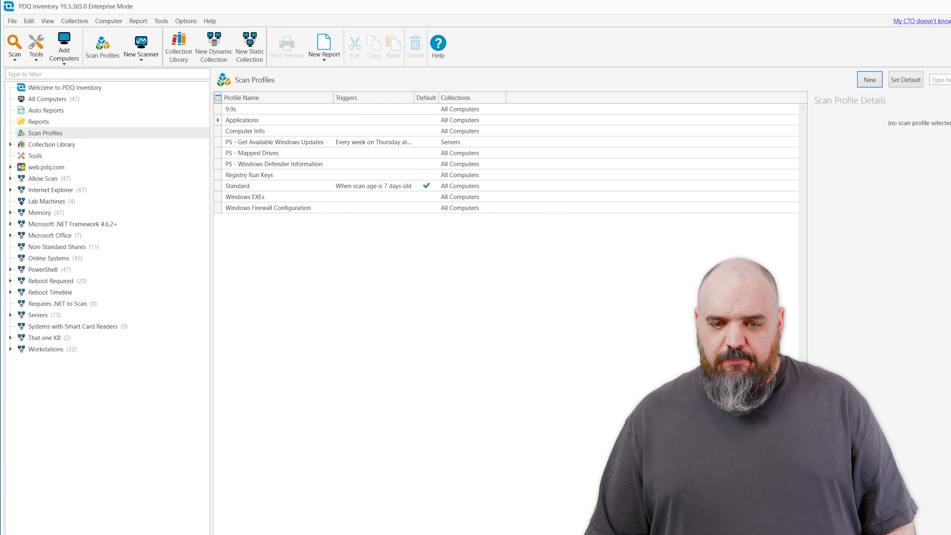
Scan the All Computers collection with the 9.9s profile and return to the welcome page.
{"action": "left_click", "coordinate": [47, 99]}
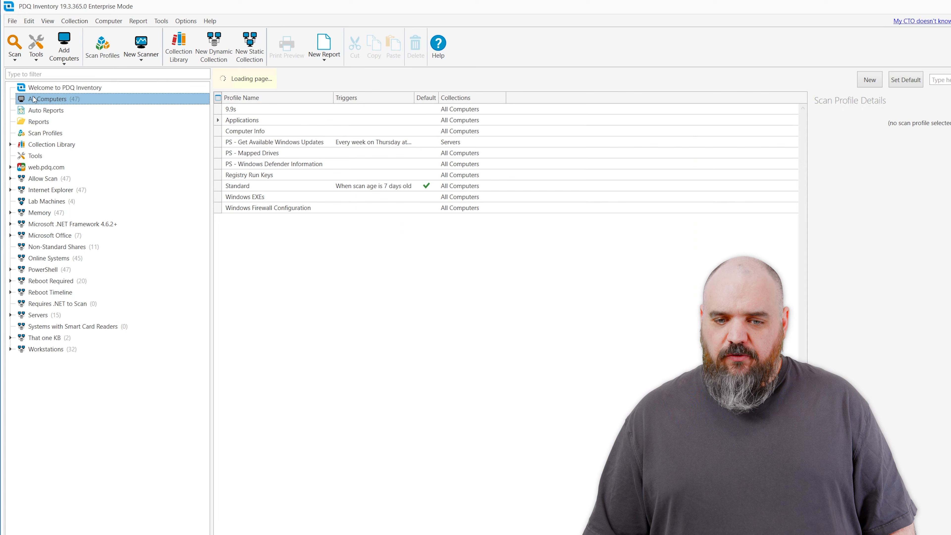
{"action": "right_click", "coordinate": [47, 99]}
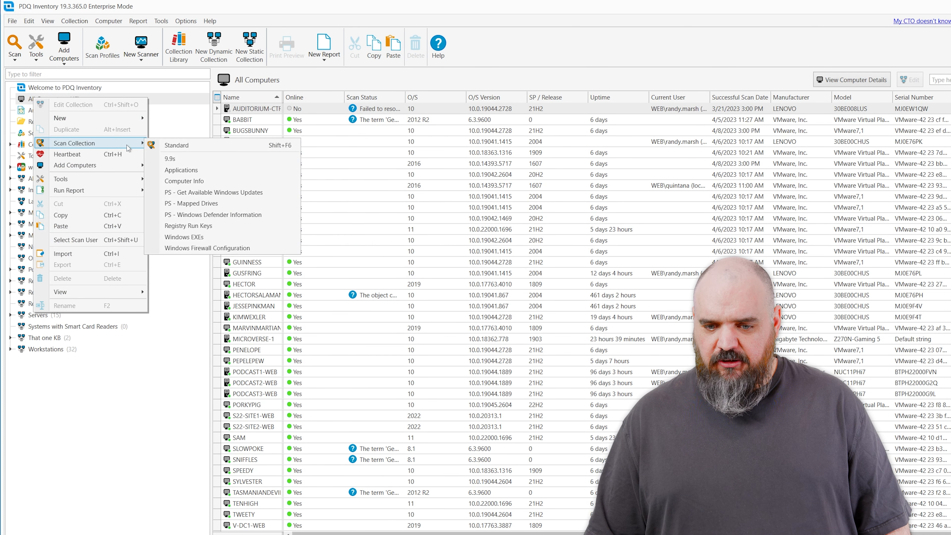
{"action": "left_click", "coordinate": [176, 145]}
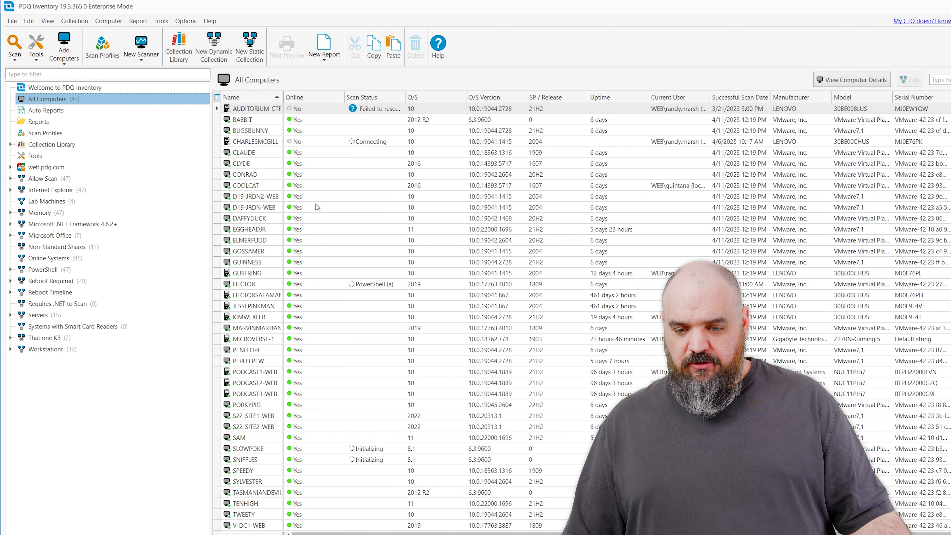
{"action": "left_click", "coordinate": [66, 87]}
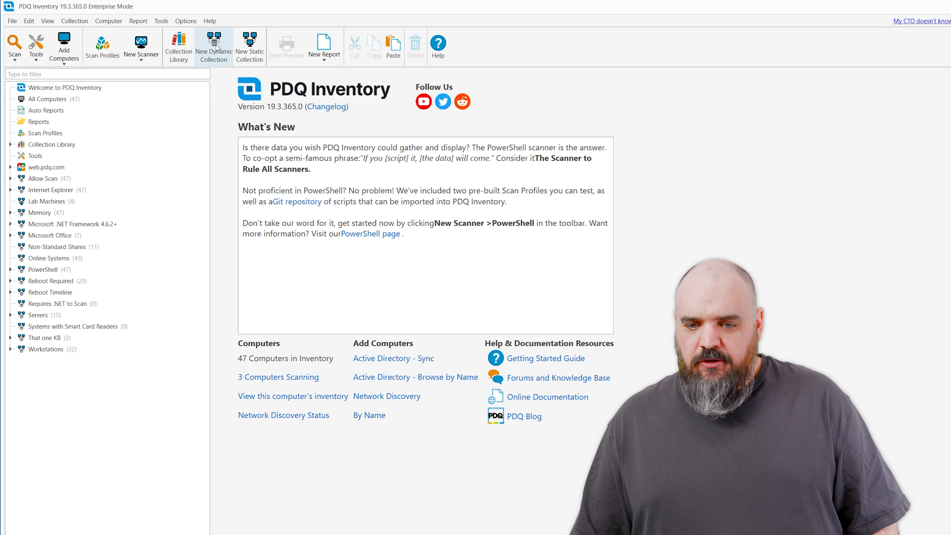
Create a dynamic collection filtering PowerShell (a) Status Equals 'running'.
{"action": "left_click", "coordinate": [213, 46]}
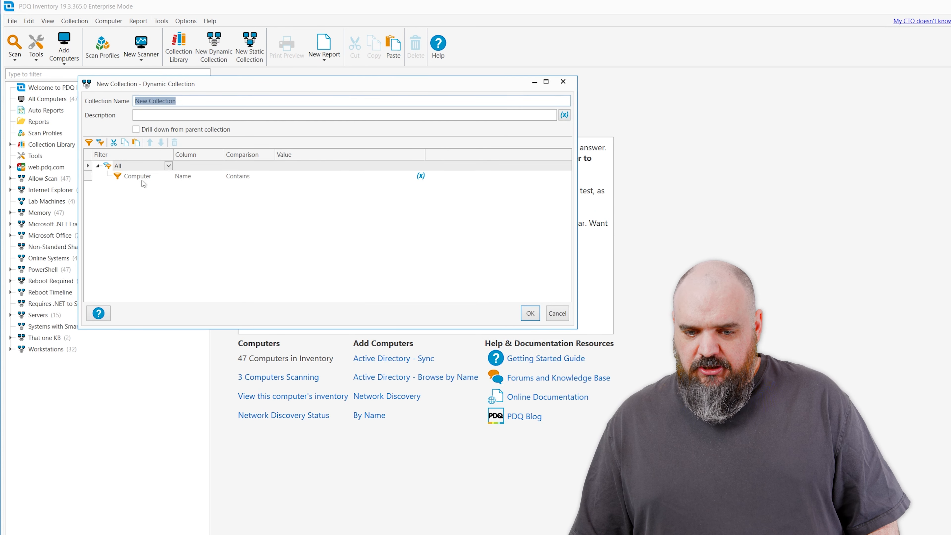
{"action": "left_click", "coordinate": [168, 176]}
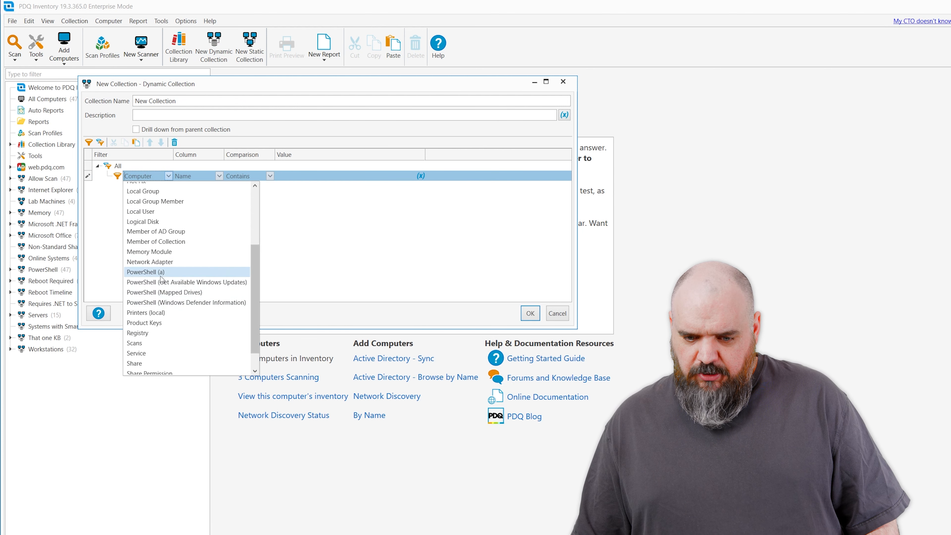
{"action": "left_click", "coordinate": [145, 272]}
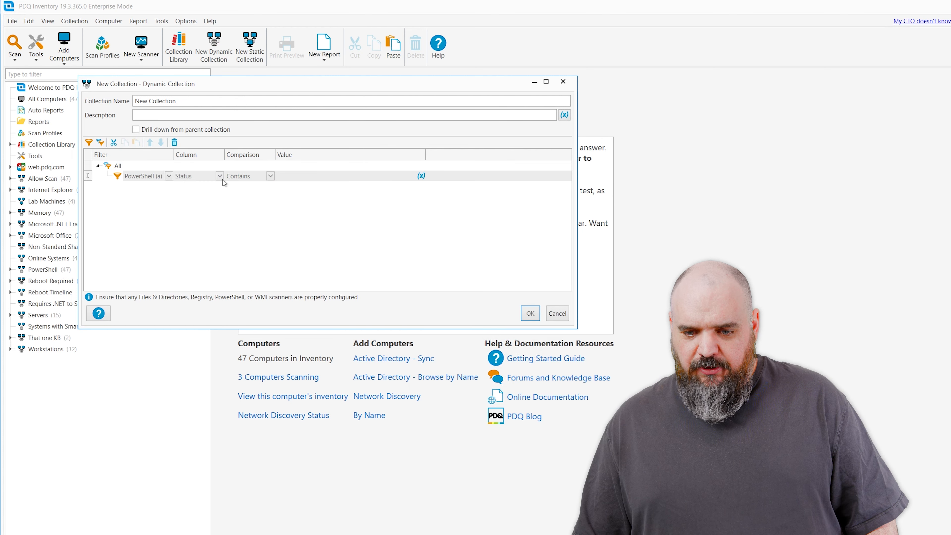
{"action": "left_click", "coordinate": [270, 176]}
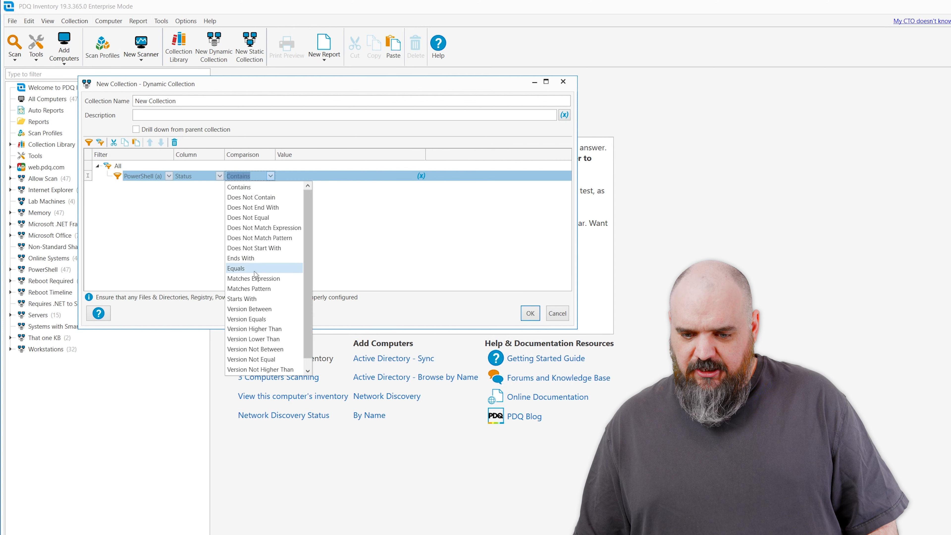
{"action": "left_click", "coordinate": [235, 268]}
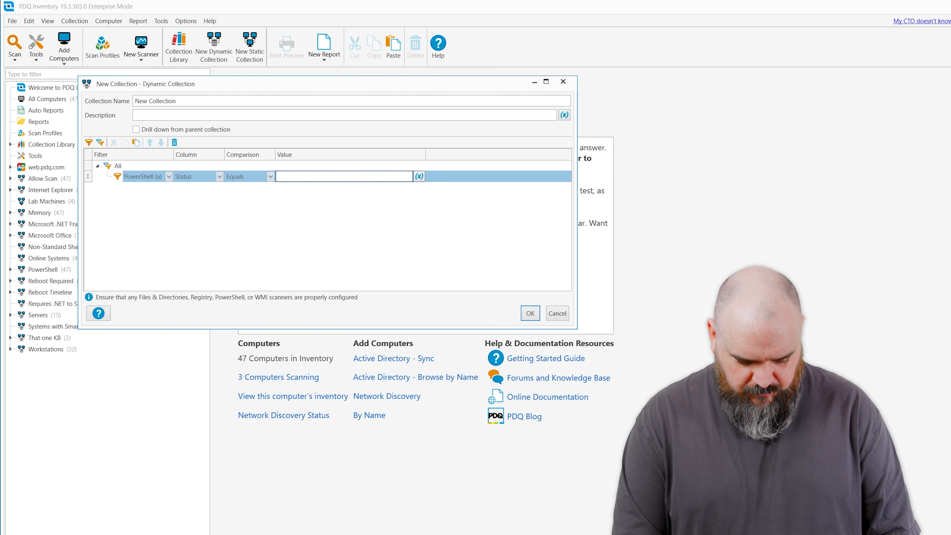
{"action": "type", "text": "running"}
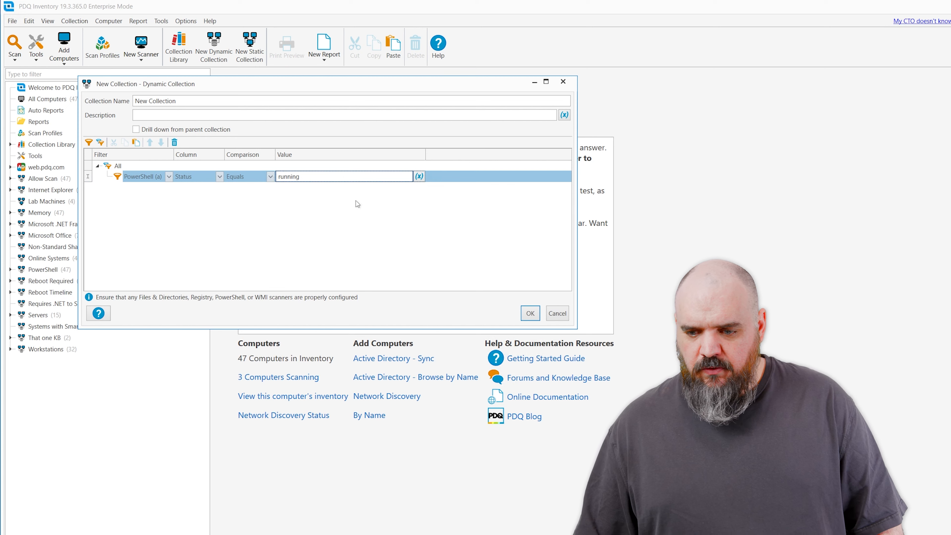
{"action": "left_click", "coordinate": [530, 313]}
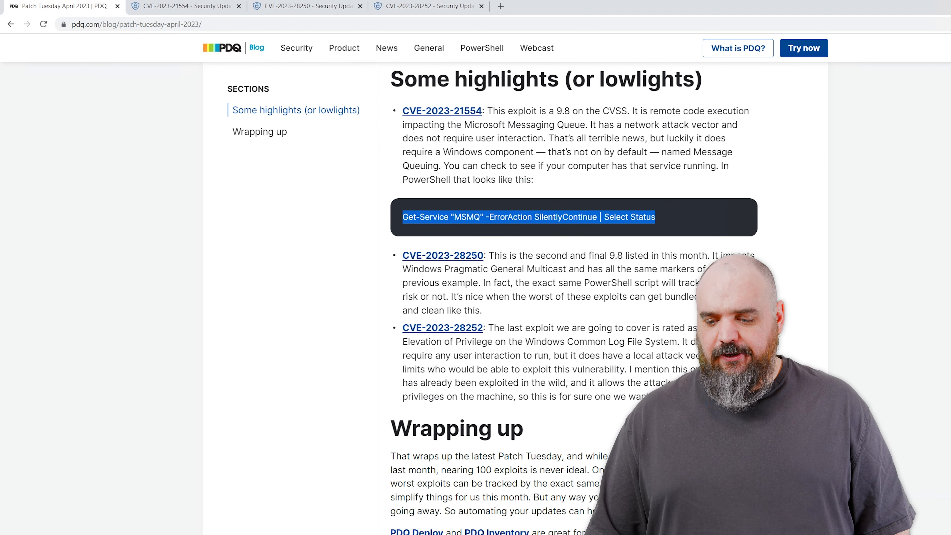
{"action": "scroll", "scroll_direction": "down", "scroll_amount": 3}
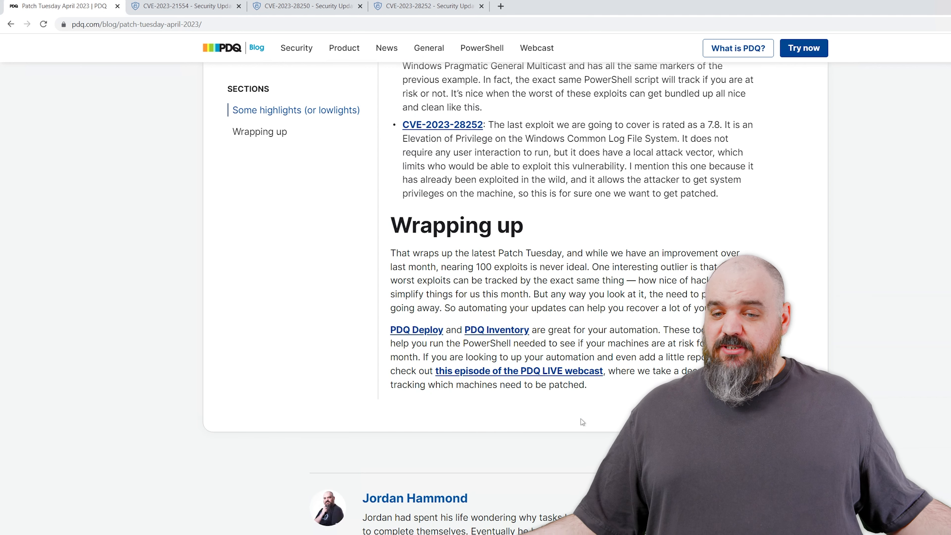